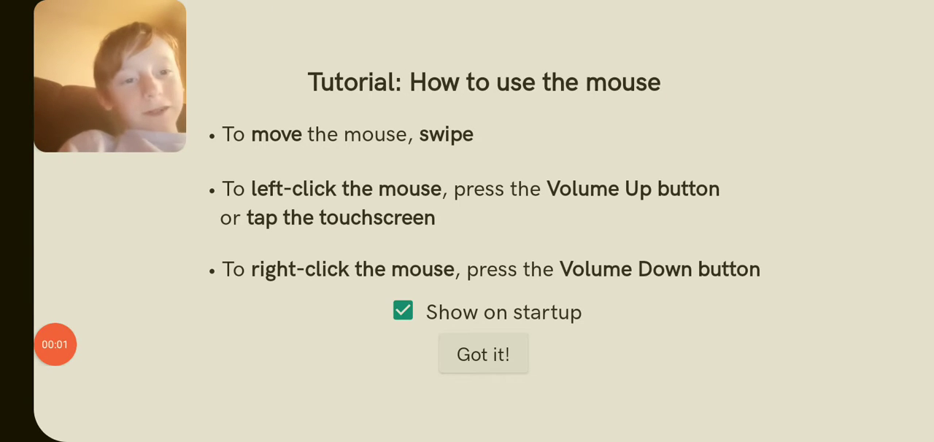
# Dismiss the mouse tutorial so the Windows 98 desktop with its shortcuts shows
pyautogui.click(483, 353)
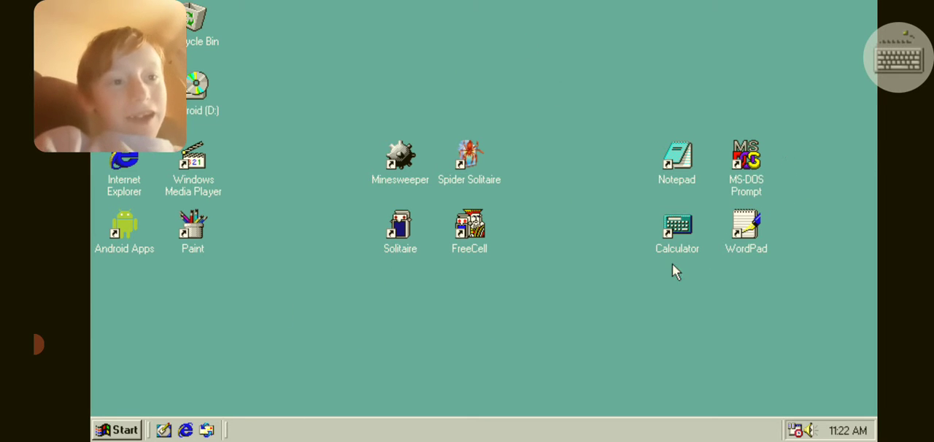
pyautogui.moveTo(573, 174)
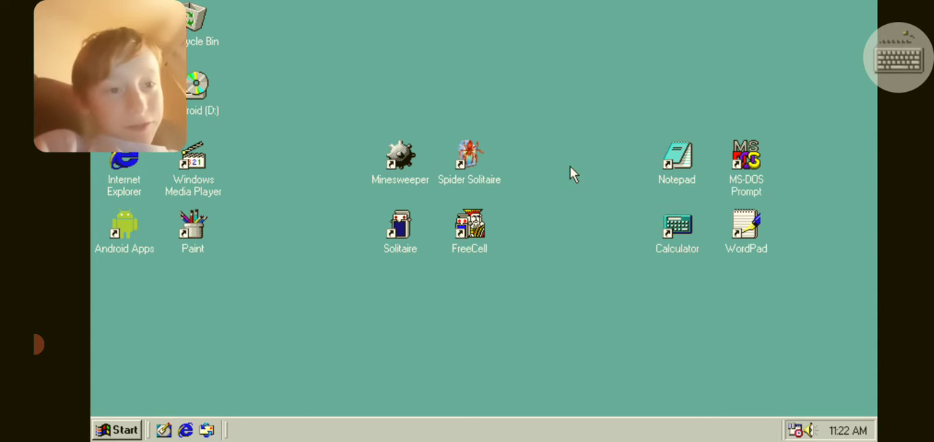
pyautogui.moveTo(591, 303)
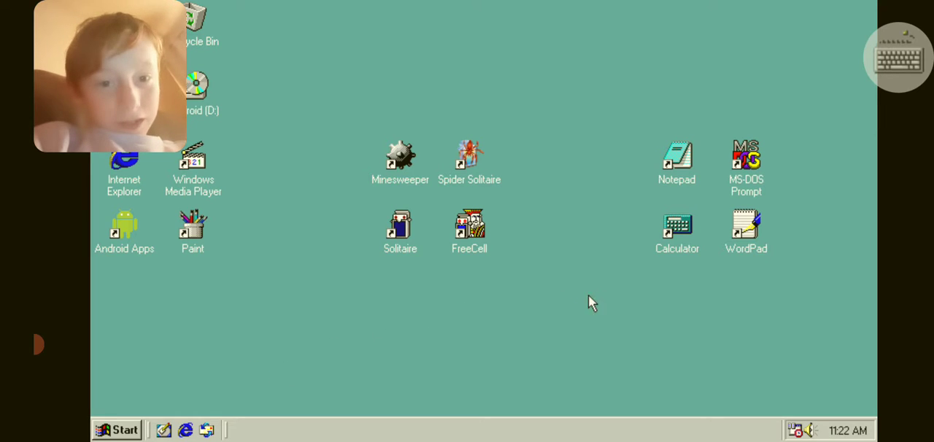
pyautogui.moveTo(702, 235)
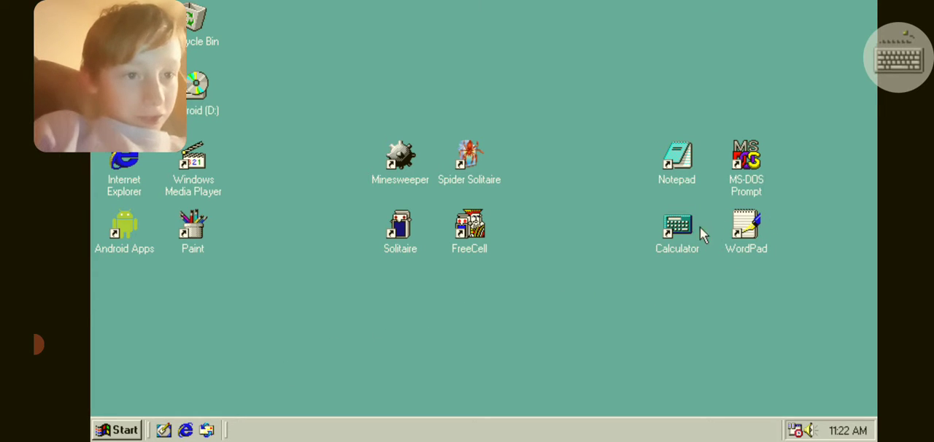
pyautogui.moveTo(553, 271)
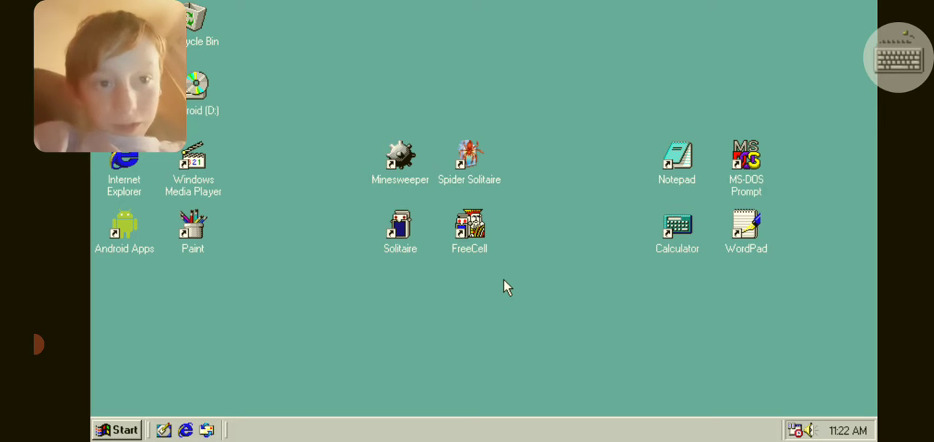
pyautogui.moveTo(540, 251)
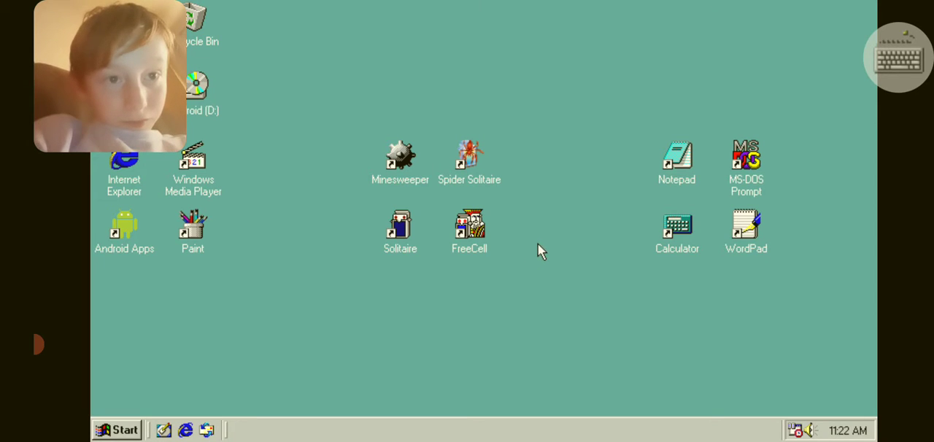
pyautogui.moveTo(502, 304)
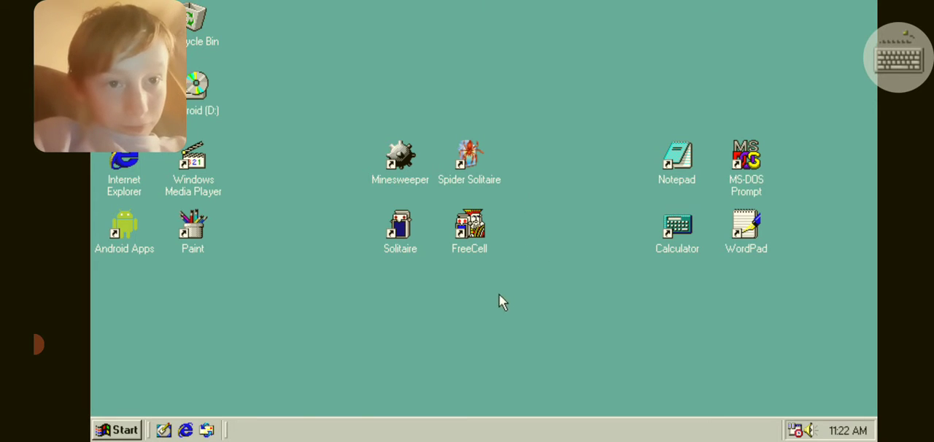
pyautogui.moveTo(773, 266)
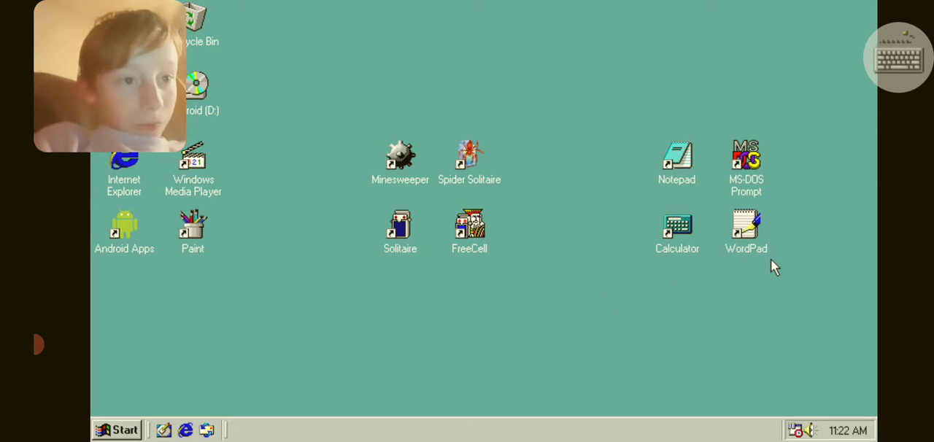
pyautogui.moveTo(327, 298)
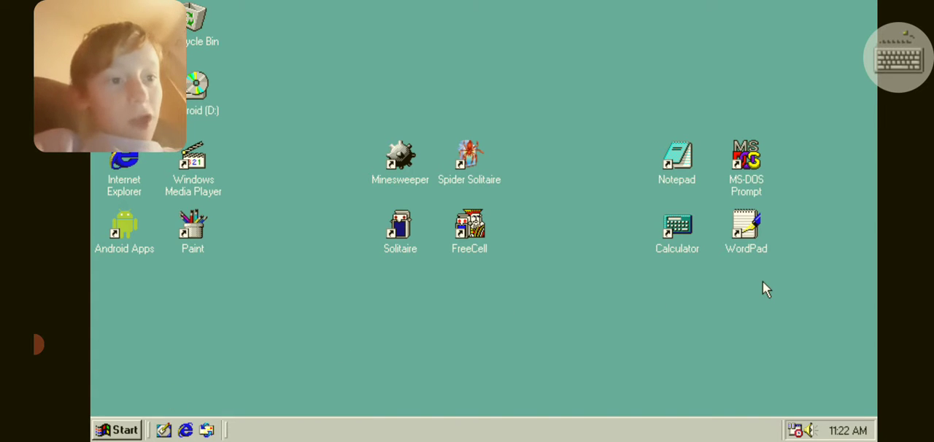
pyautogui.moveTo(826, 284)
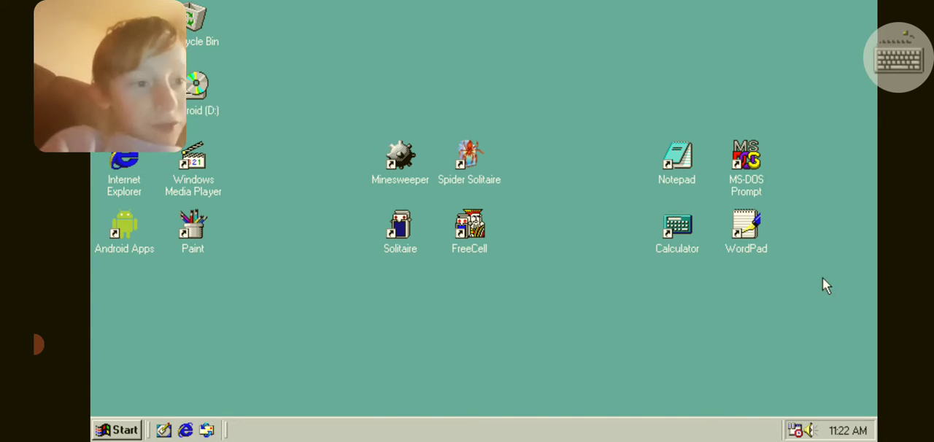
pyautogui.moveTo(859, 365)
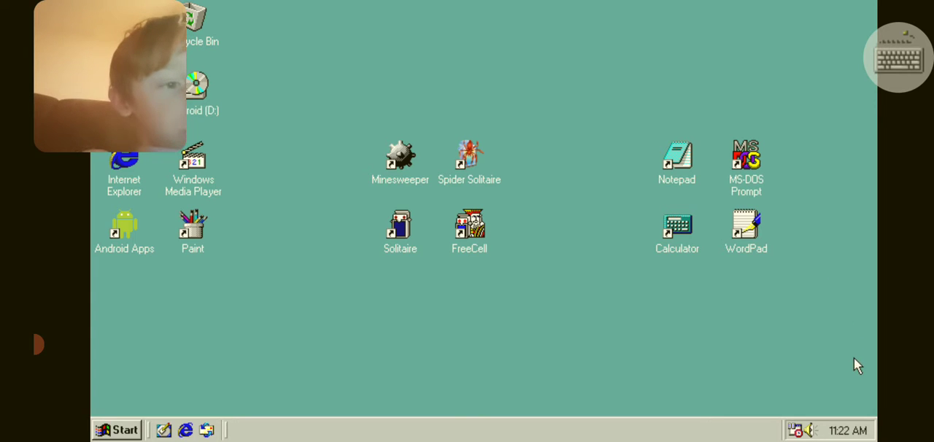
pyautogui.moveTo(777, 286)
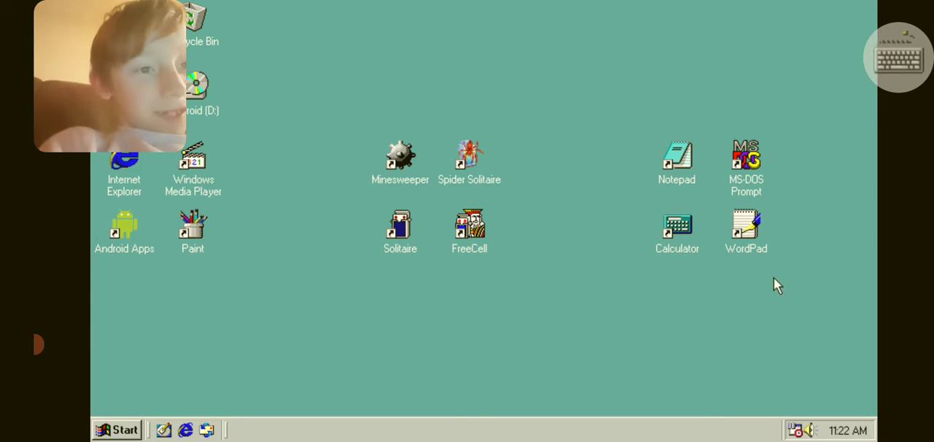
pyautogui.moveTo(689, 383)
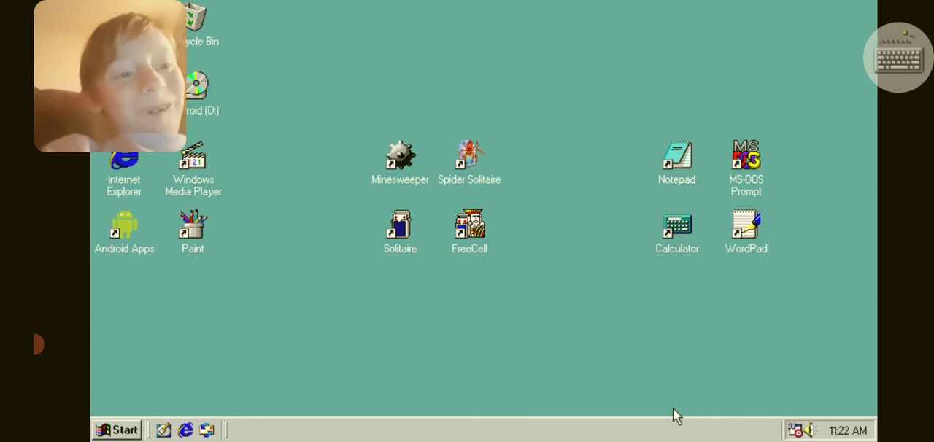
pyautogui.moveTo(721, 204)
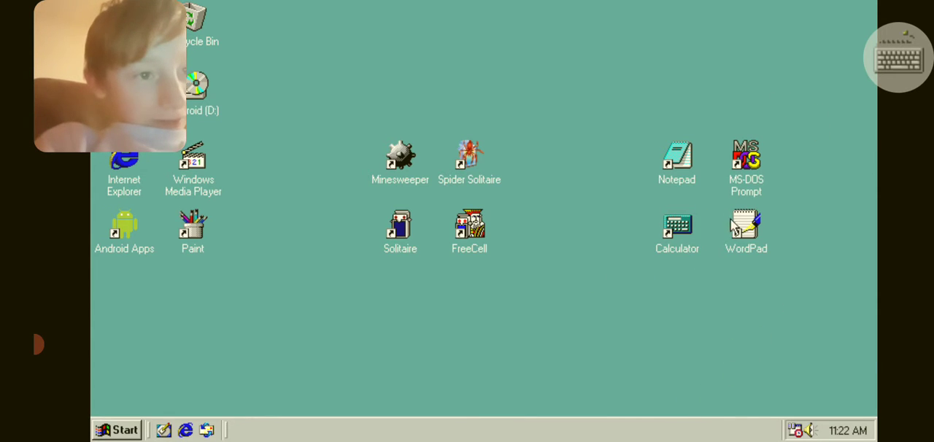
# Select the WordPad desktop shortcut, then bring up the Start menu from the taskbar
pyautogui.click(746, 231)
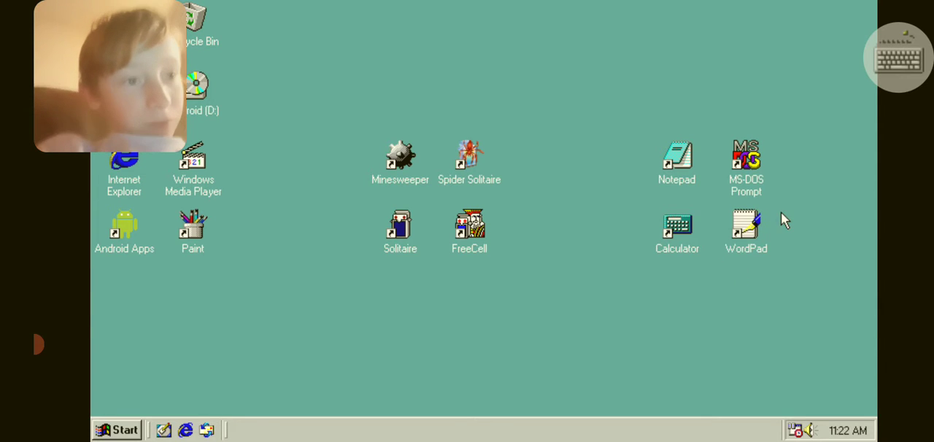
pyautogui.click(746, 226)
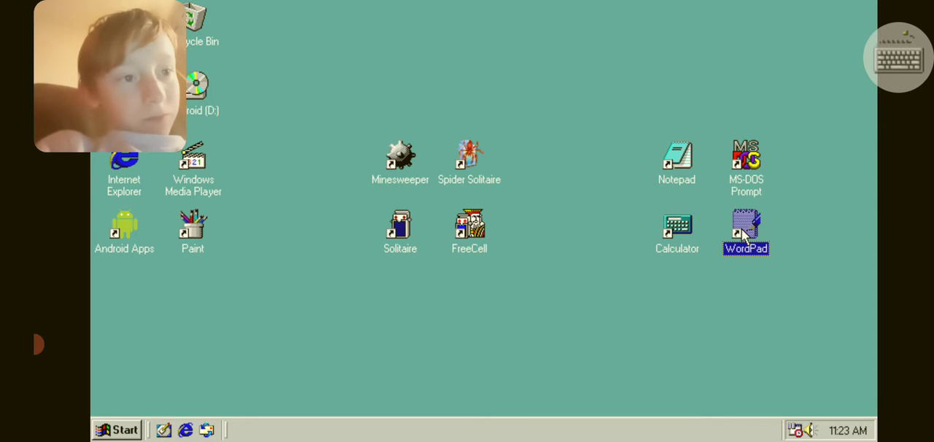
pyautogui.moveTo(754, 284)
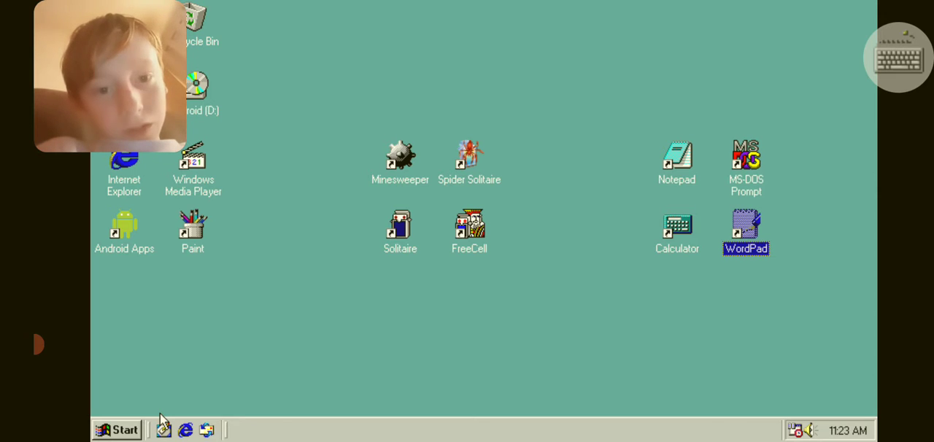
pyautogui.click(117, 429)
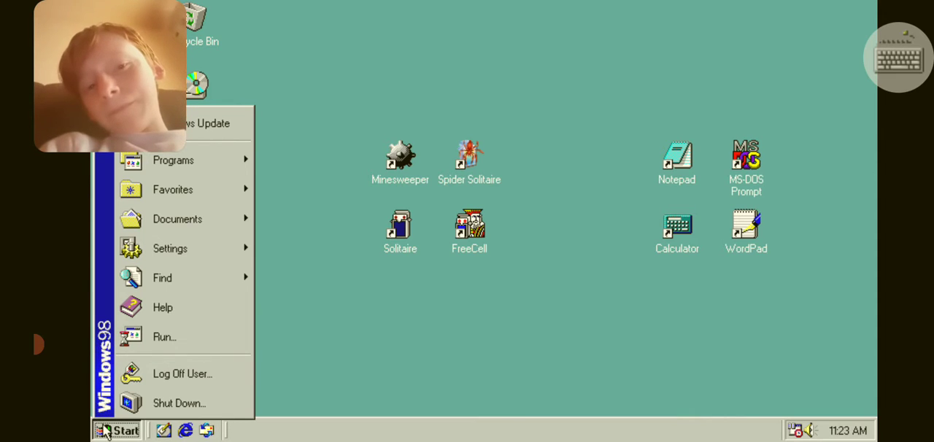
# Close, reopen and close the Start menu again, leaving the plain desktop showing
pyautogui.click(116, 429)
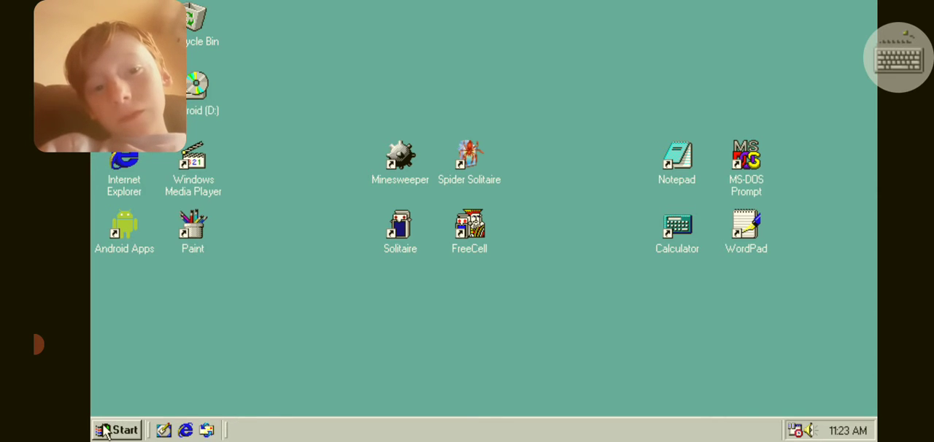
pyautogui.click(117, 429)
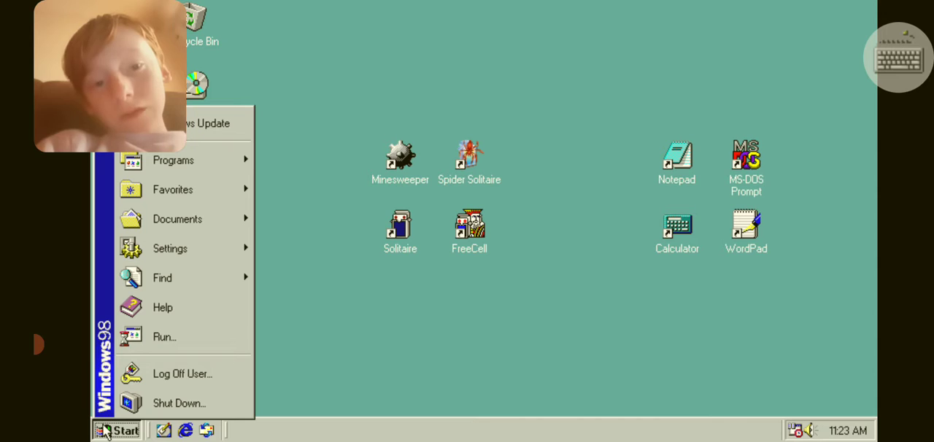
pyautogui.click(117, 429)
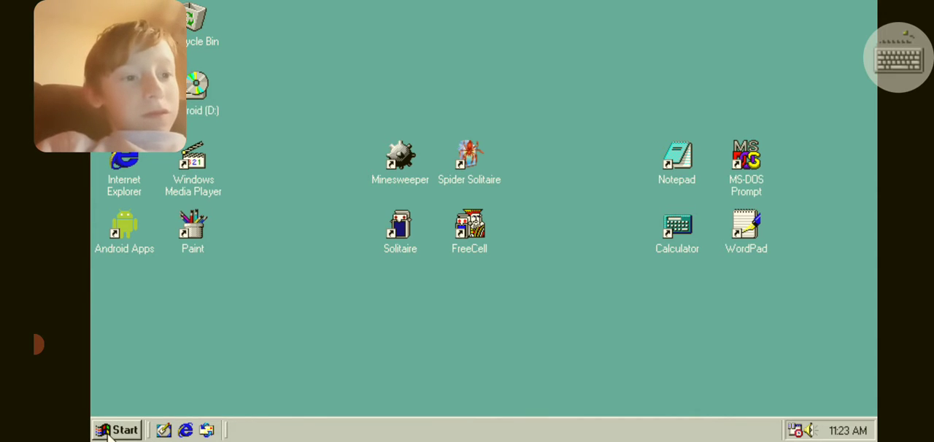
pyautogui.moveTo(350, 348)
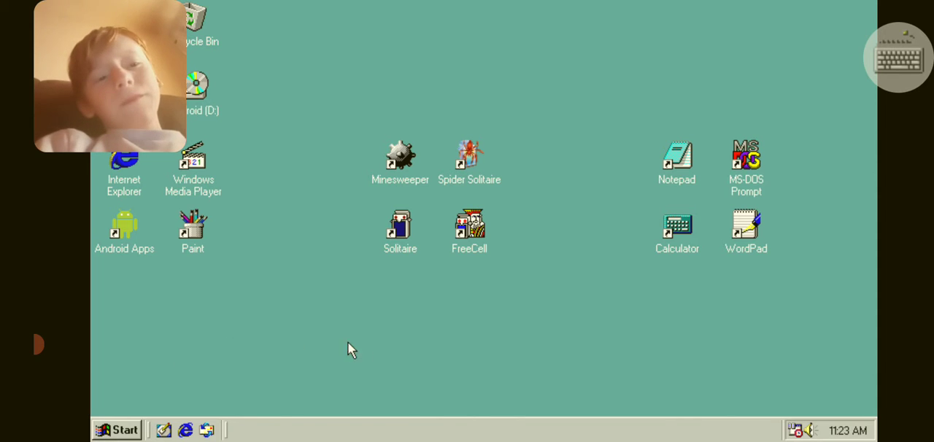
pyautogui.moveTo(380, 154)
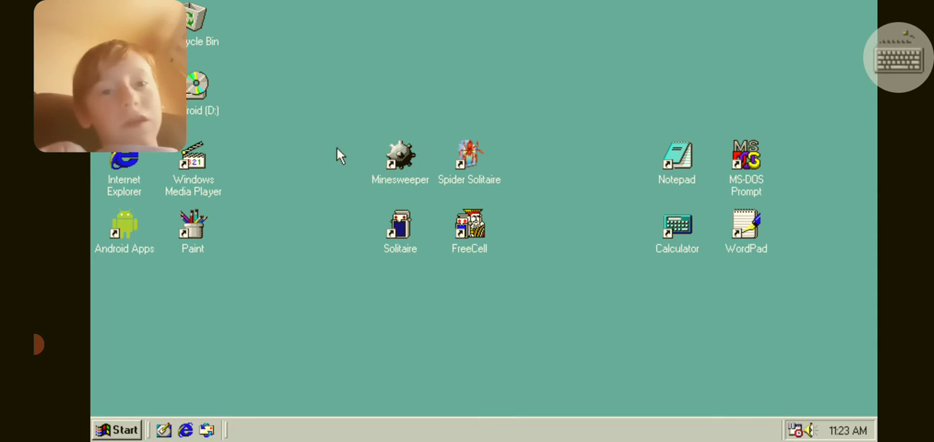
pyautogui.moveTo(204, 307)
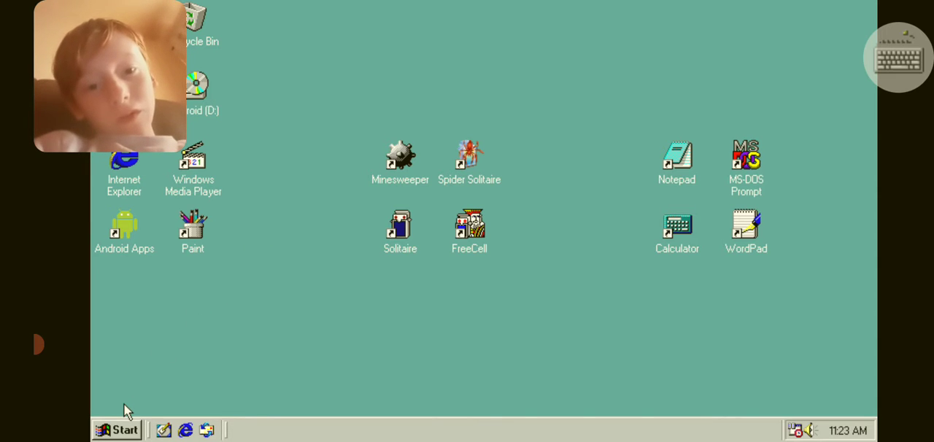
pyautogui.click(117, 429)
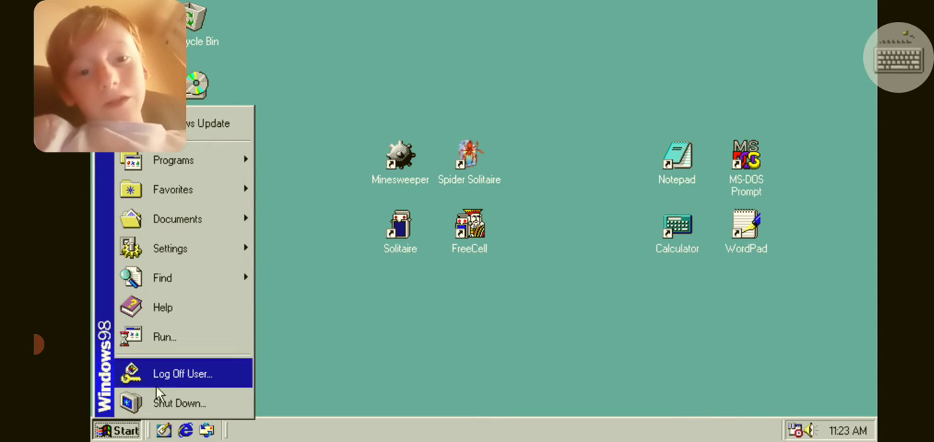
pyautogui.moveTo(163, 336)
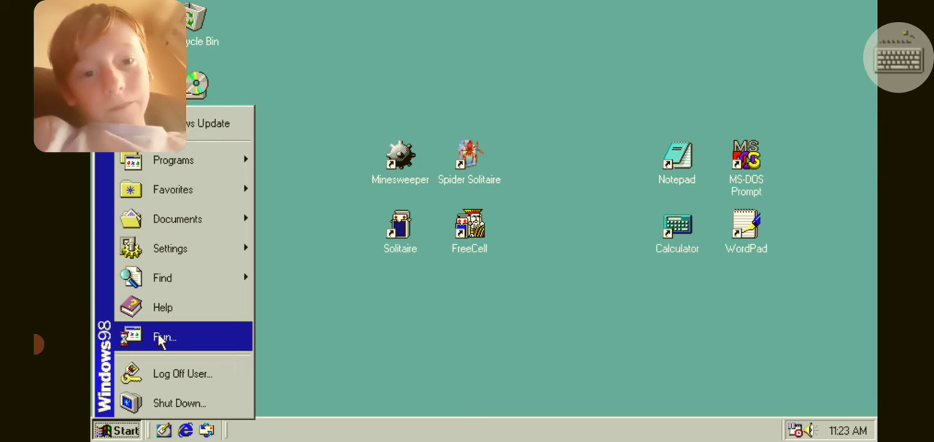
pyautogui.click(163, 337)
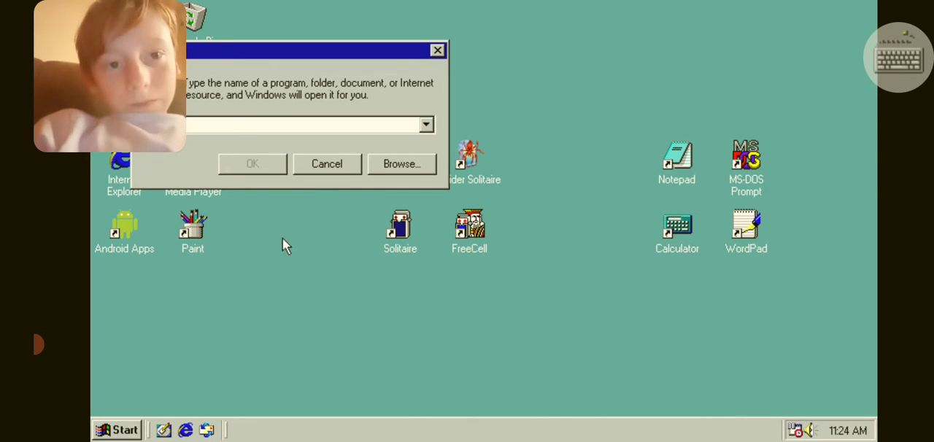
pyautogui.click(327, 164)
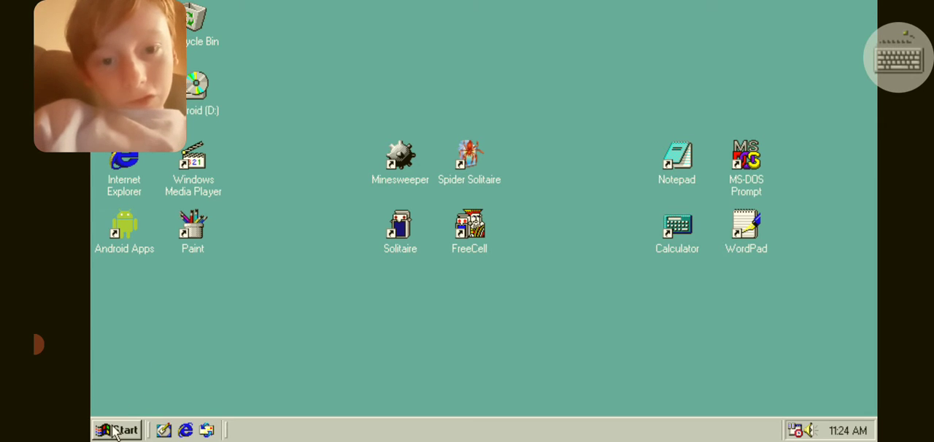
pyautogui.click(117, 429)
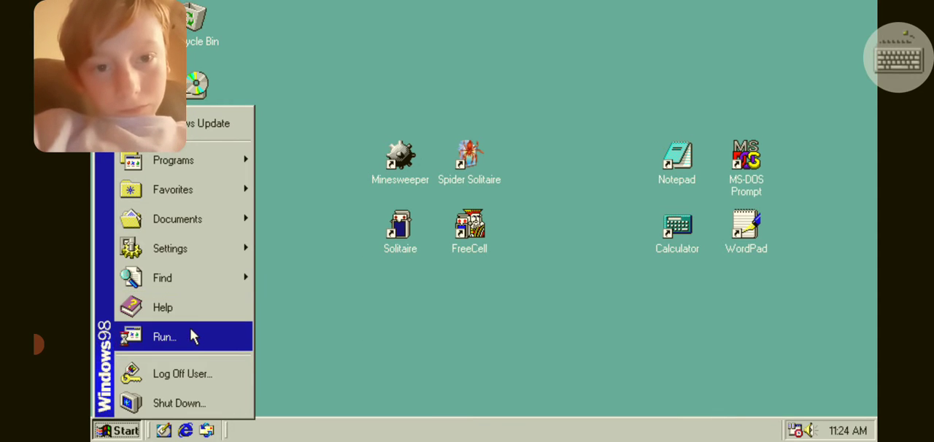
pyautogui.moveTo(182, 349)
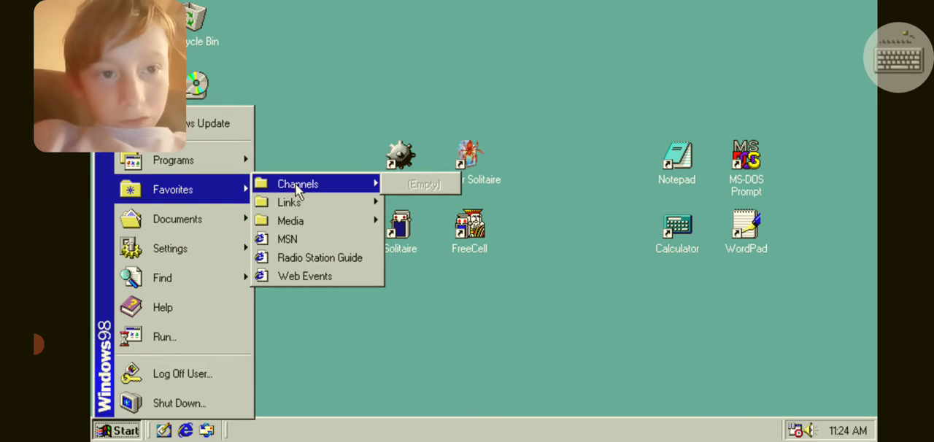
pyautogui.moveTo(289, 202)
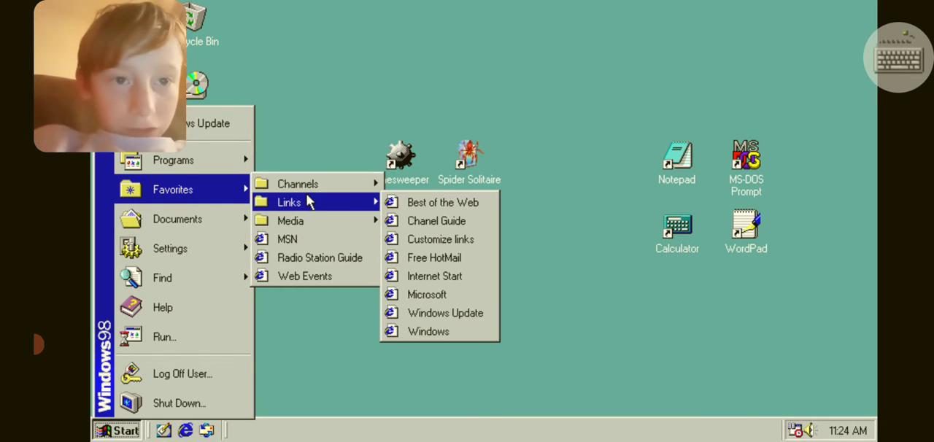
pyautogui.moveTo(292, 221)
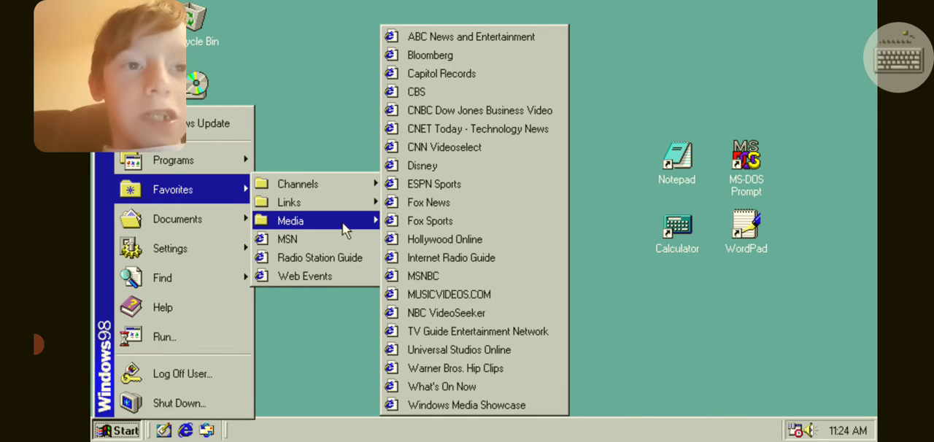
pyautogui.moveTo(470, 109)
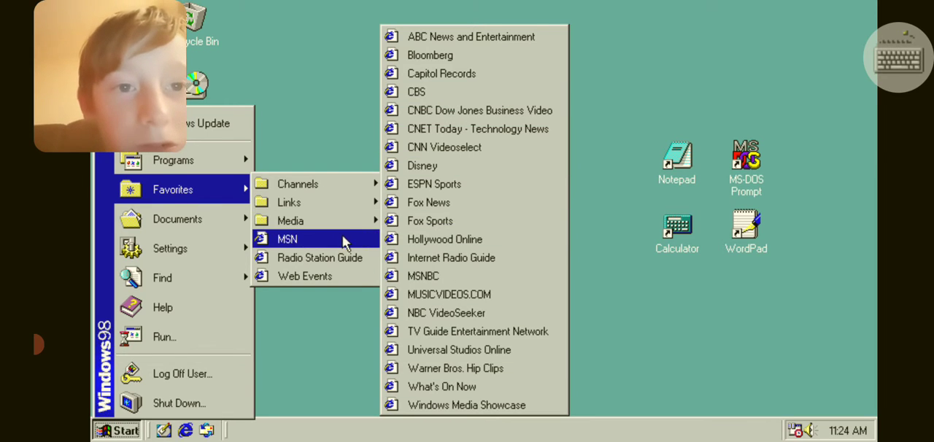
pyautogui.moveTo(320, 257)
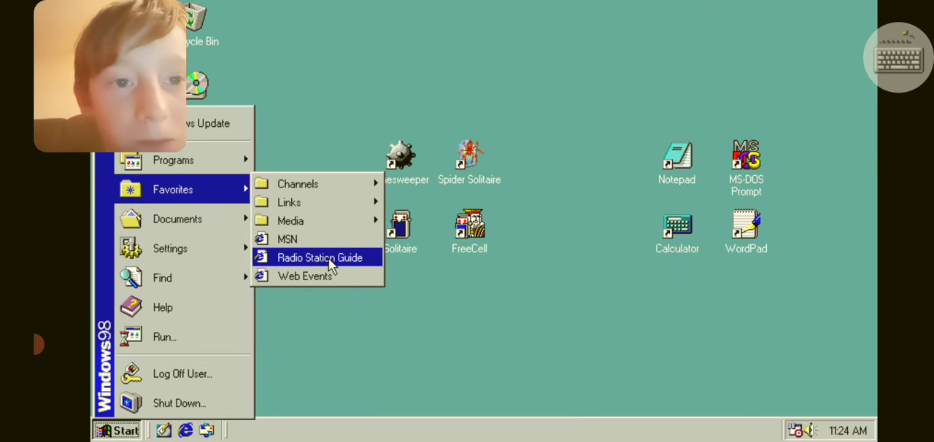
pyautogui.moveTo(318, 184)
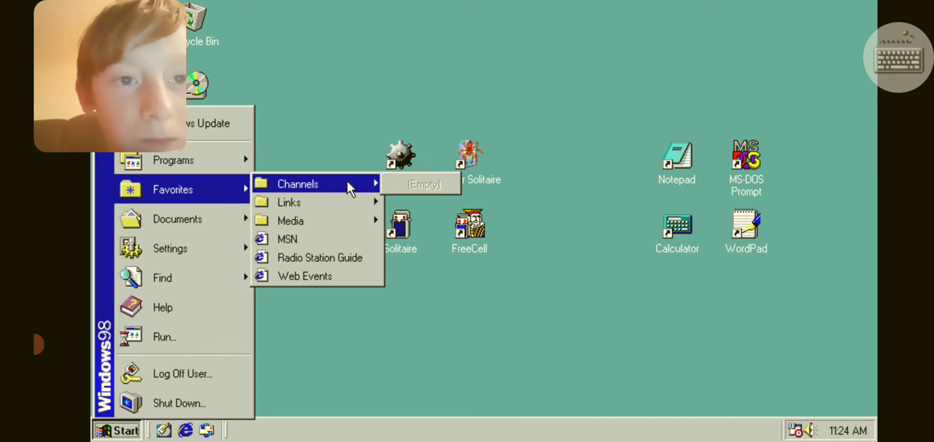
pyautogui.moveTo(179, 219)
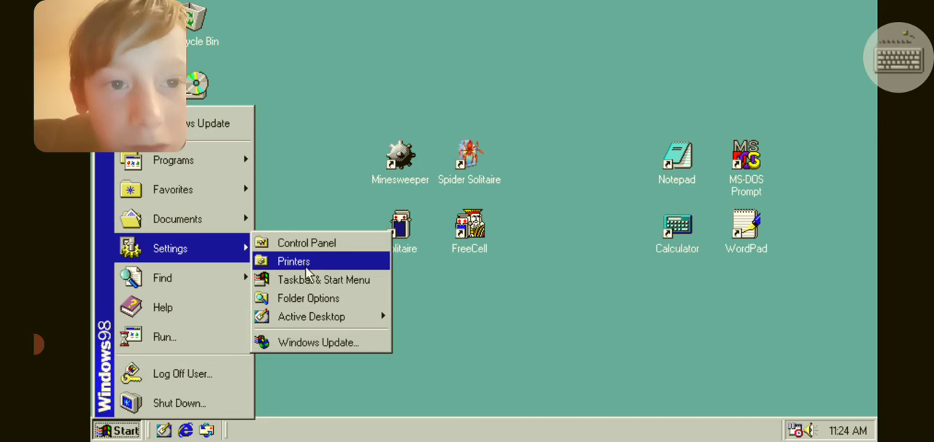
pyautogui.moveTo(309, 315)
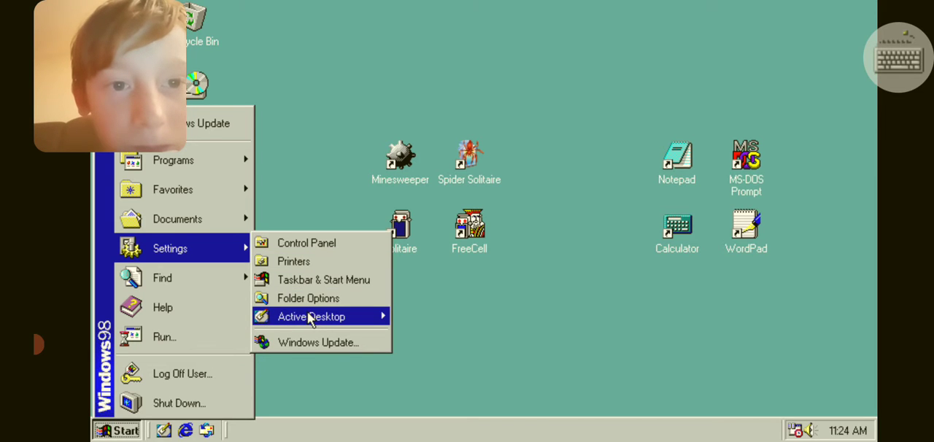
pyautogui.moveTo(309, 315)
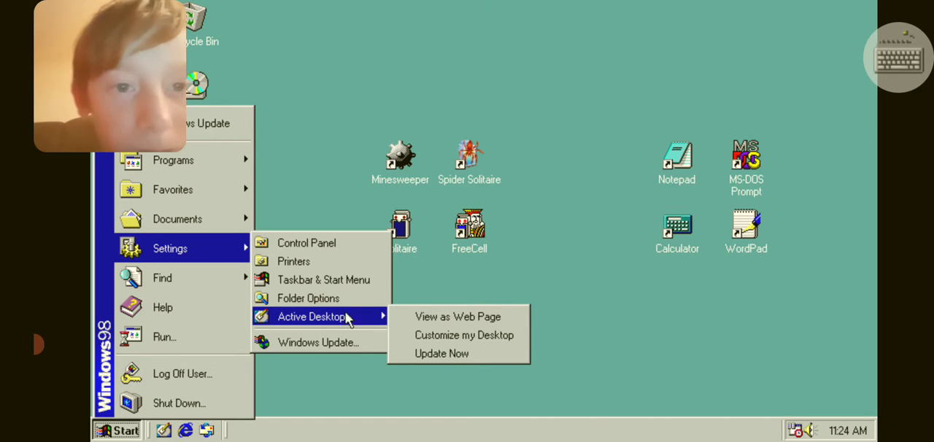
# Choose Customize my Desktop under Active Desktop to bring up Display Properties
pyautogui.click(465, 335)
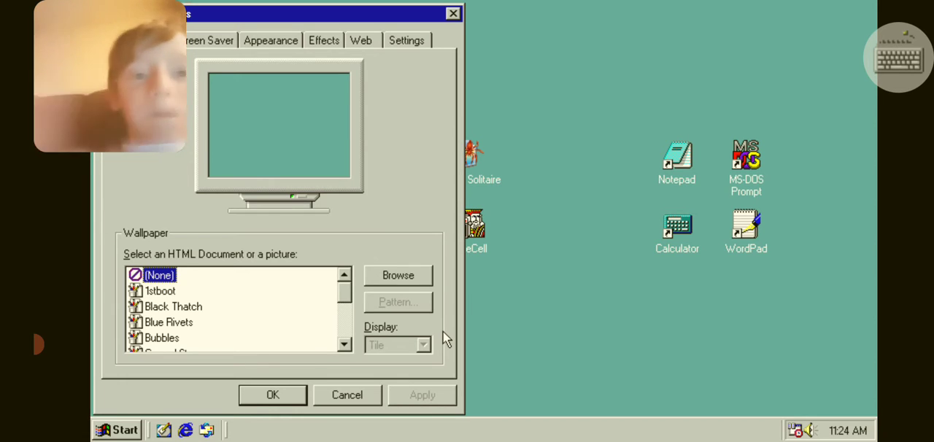
pyautogui.moveTo(452, 327)
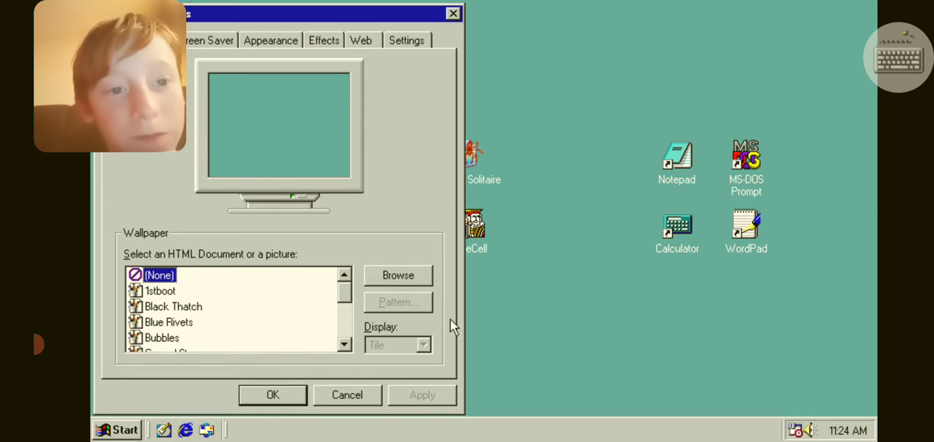
pyautogui.moveTo(436, 353)
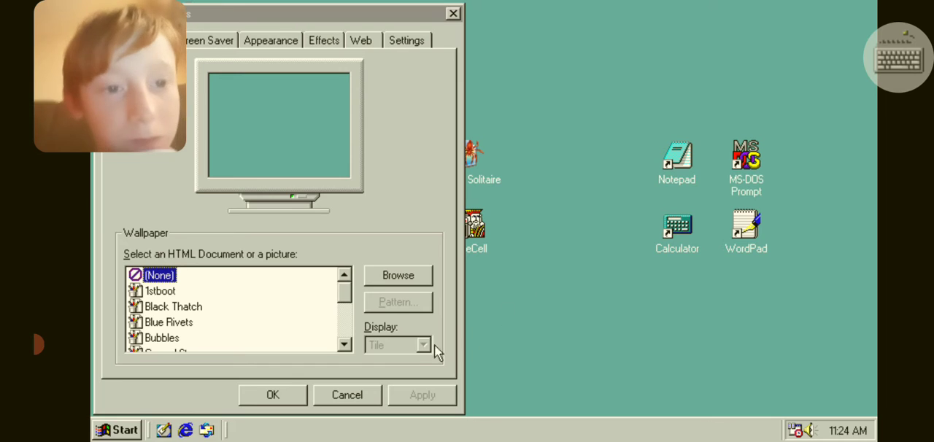
pyautogui.moveTo(358, 401)
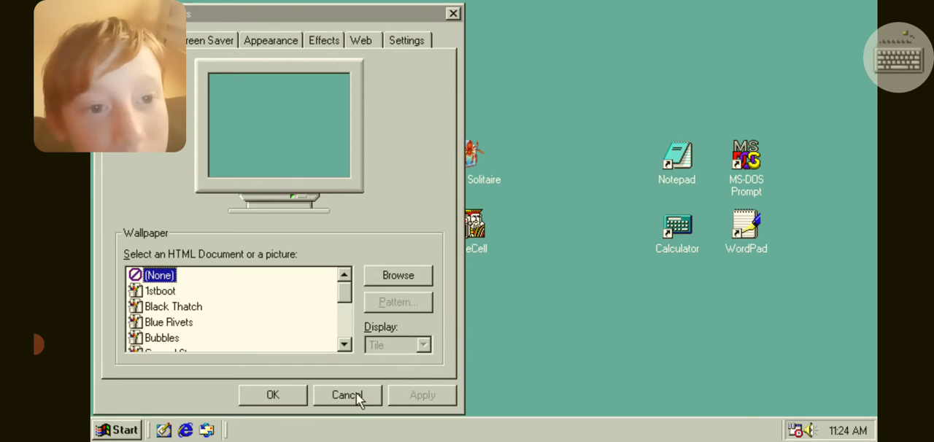
# Cancel Display Properties, leaving the wallpaper unchanged on the desktop
pyautogui.click(348, 395)
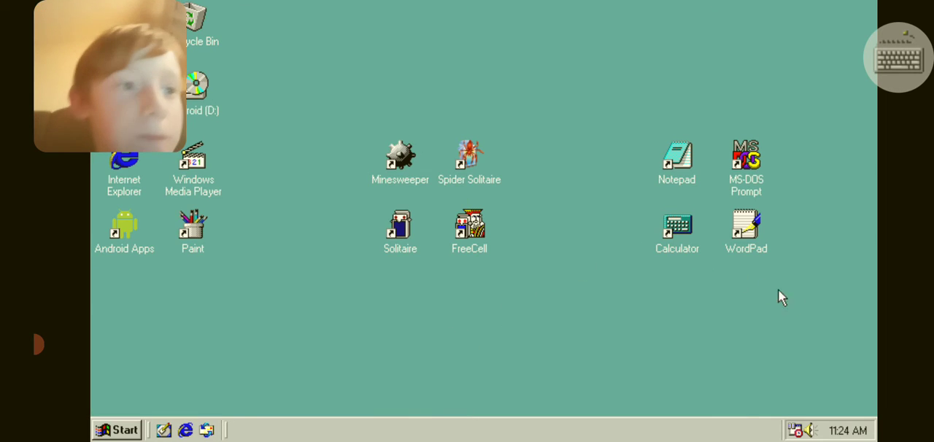
pyautogui.moveTo(683, 108)
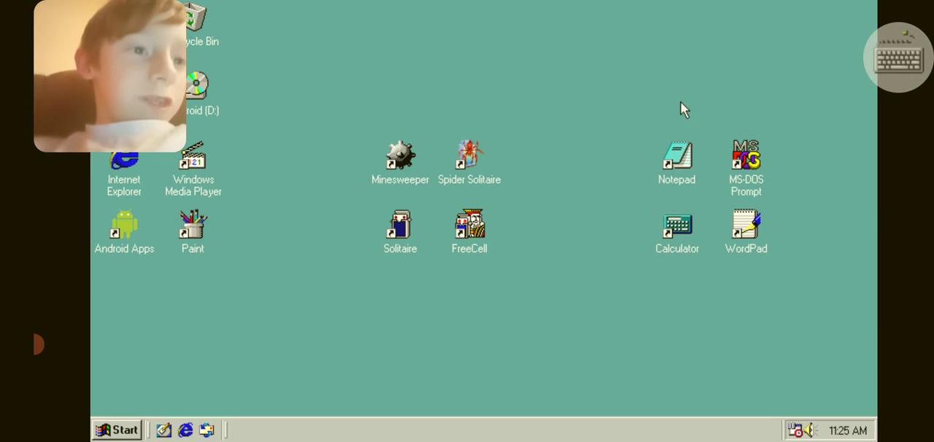
pyautogui.click(677, 160)
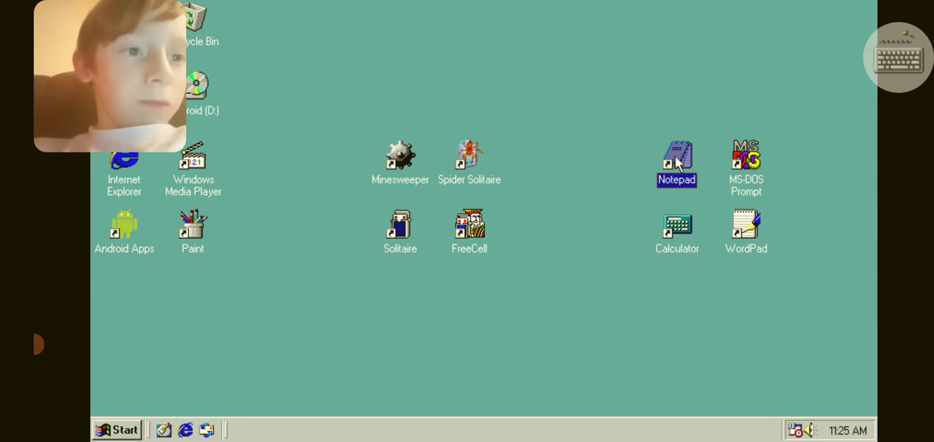
pyautogui.moveTo(701, 167)
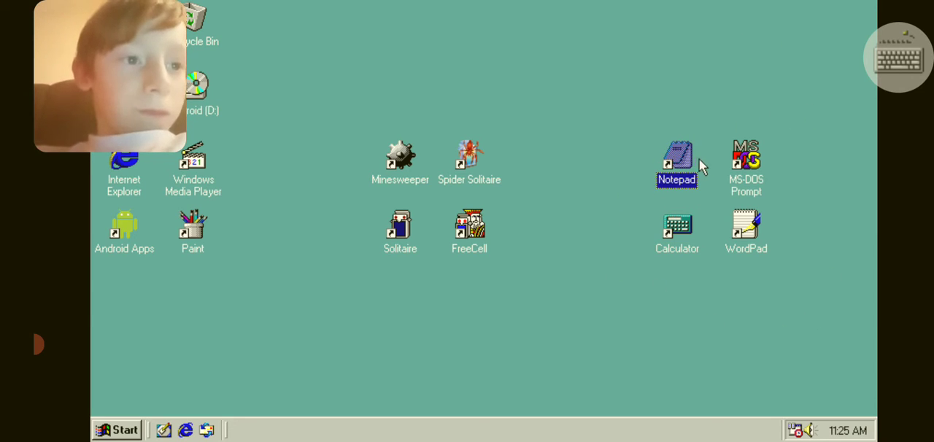
pyautogui.moveTo(499, 202)
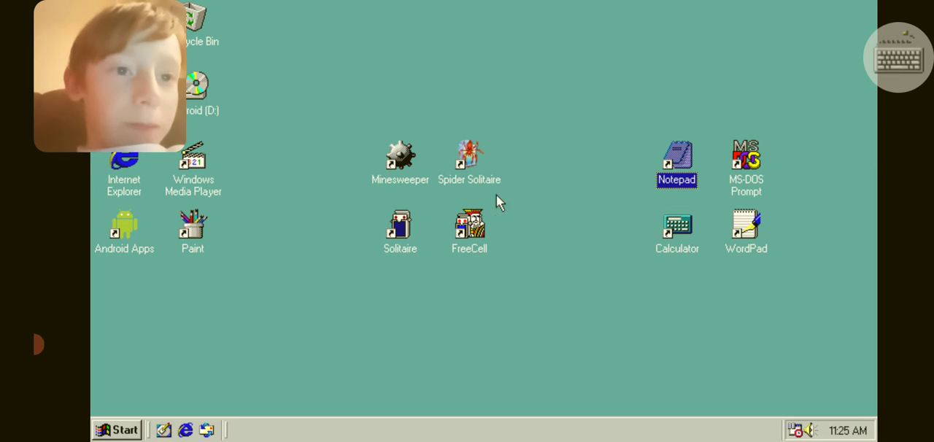
pyautogui.moveTo(562, 254)
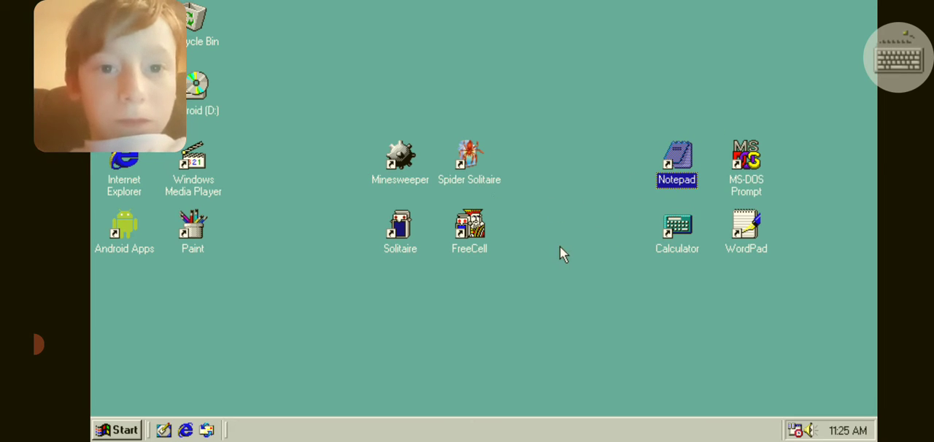
pyautogui.moveTo(572, 259)
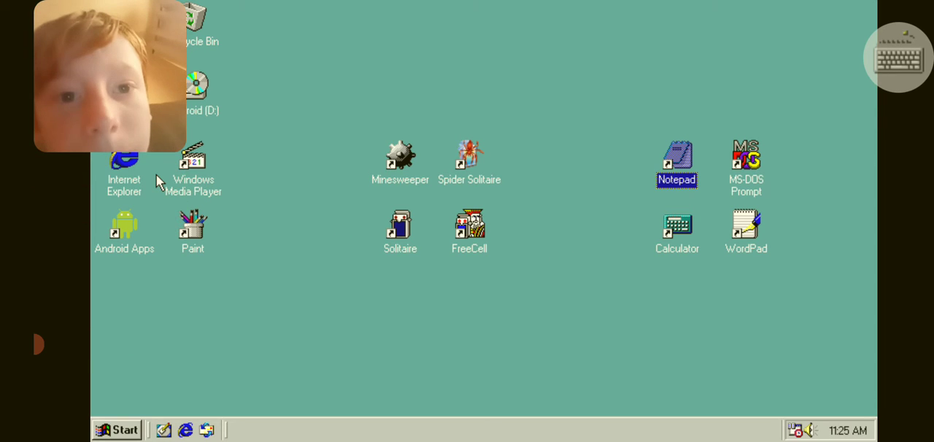
pyautogui.click(124, 164)
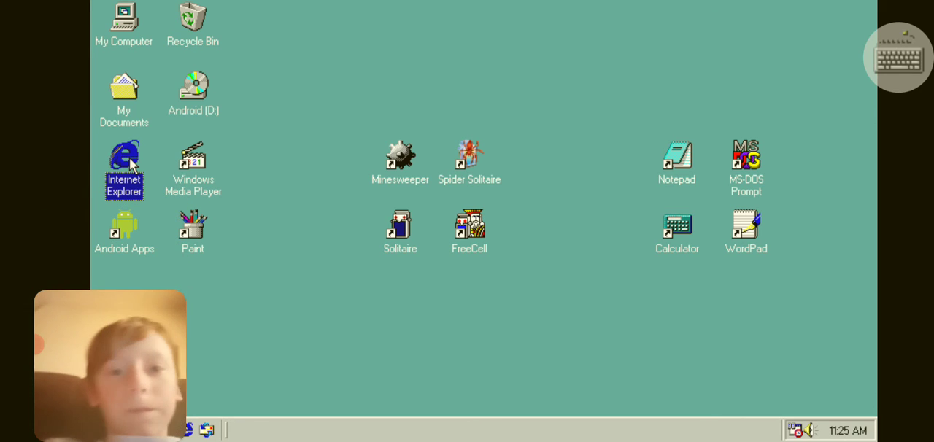
pyautogui.doubleClick(125, 168)
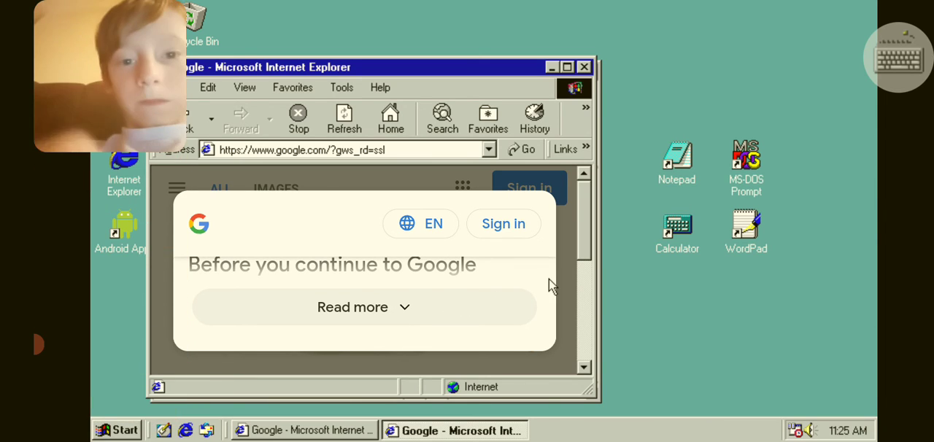
pyautogui.click(583, 67)
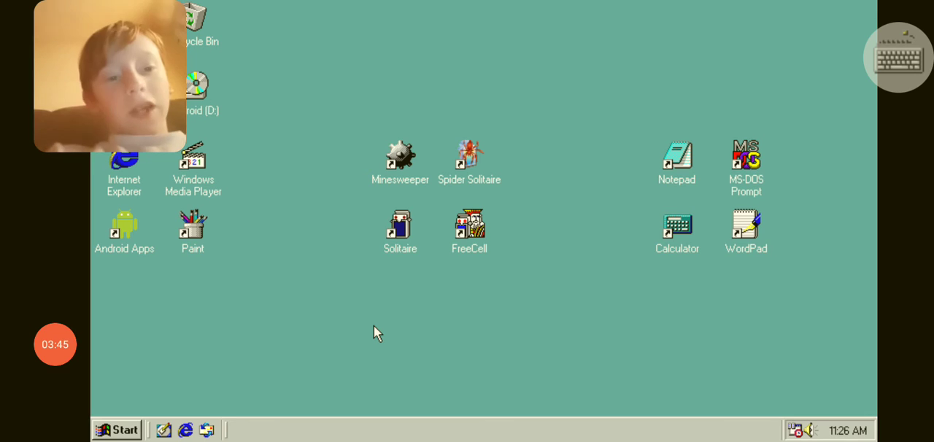
pyautogui.moveTo(727, 133)
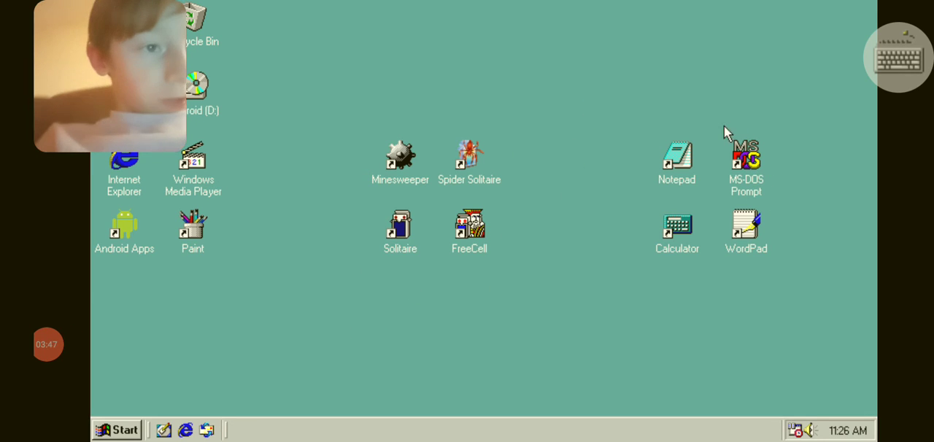
# Select the MS-DOS Prompt shortcut, then bring up the Start menu
pyautogui.click(746, 157)
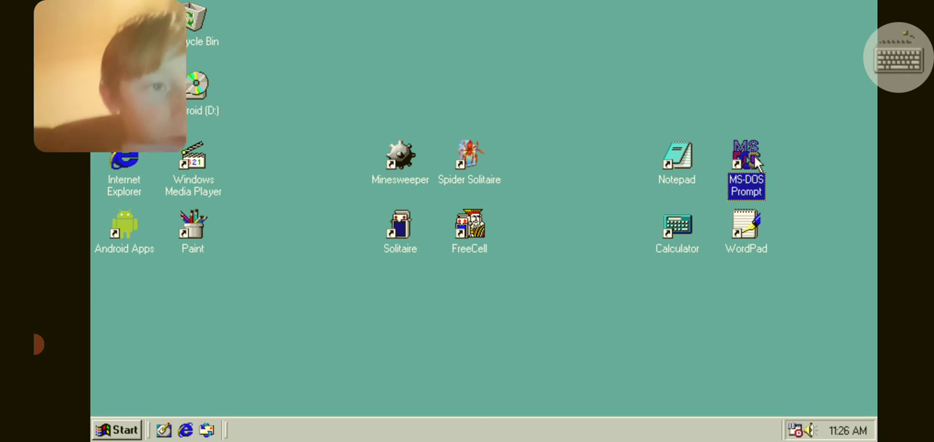
pyautogui.moveTo(706, 181)
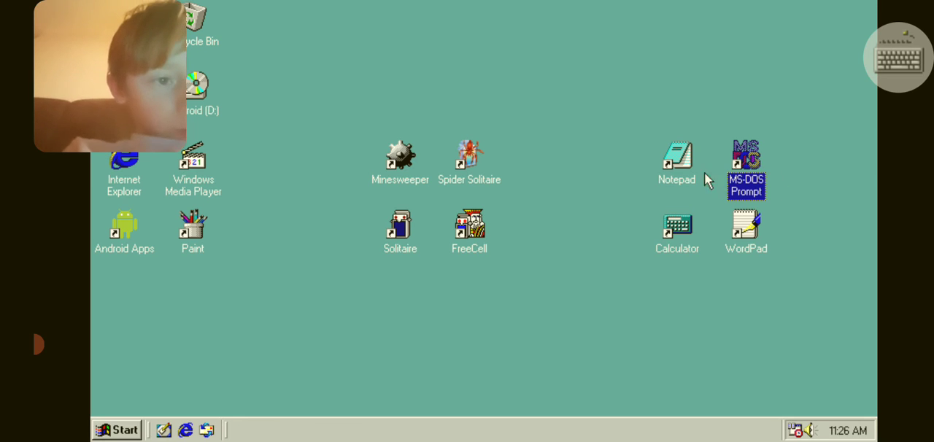
pyautogui.moveTo(154, 414)
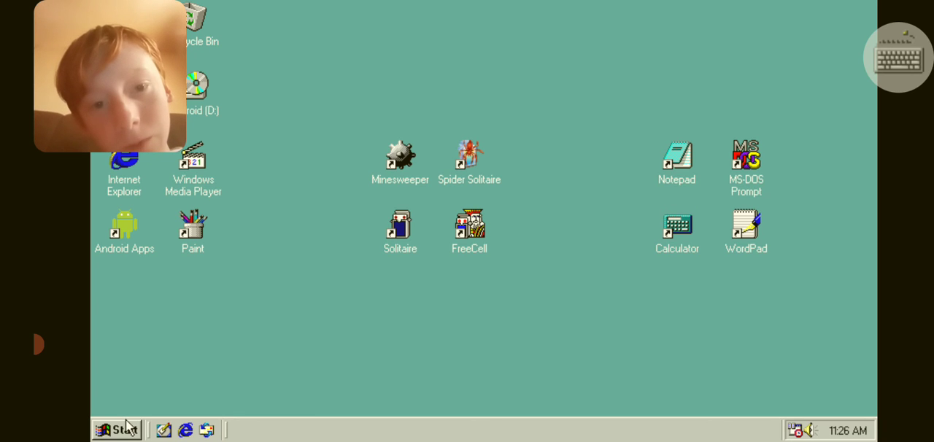
pyautogui.click(117, 429)
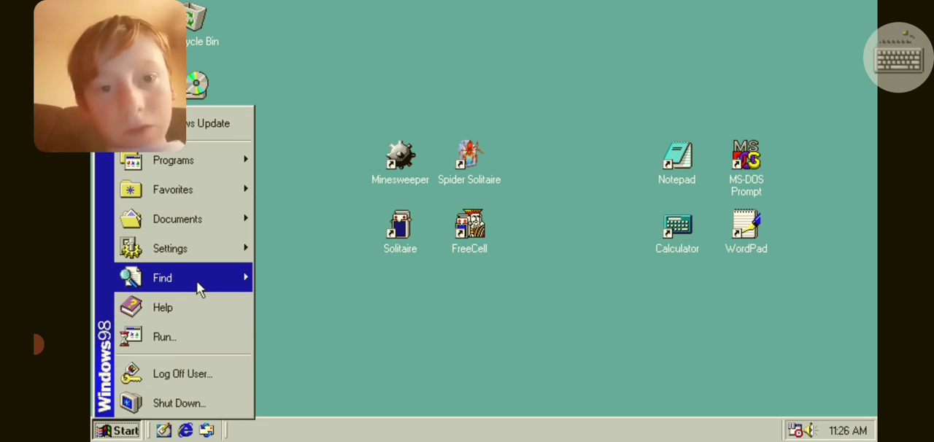
pyautogui.moveTo(162, 277)
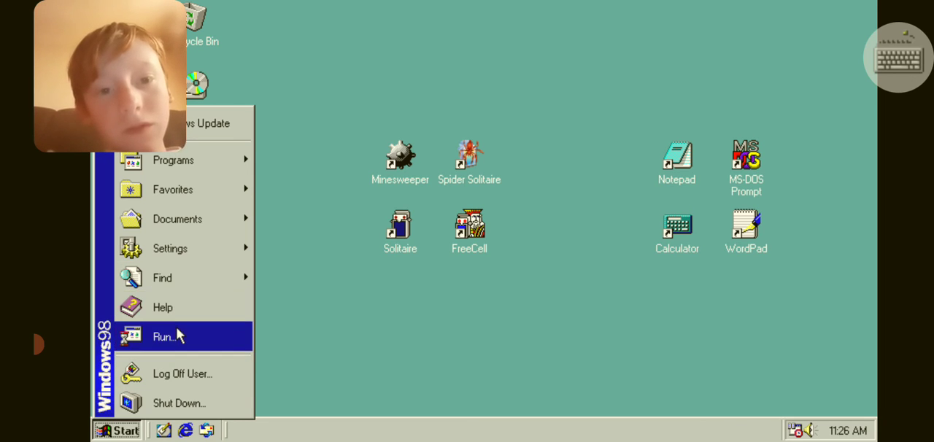
# Launch the Run dialog from the Start menu, its command box still empty
pyautogui.click(167, 335)
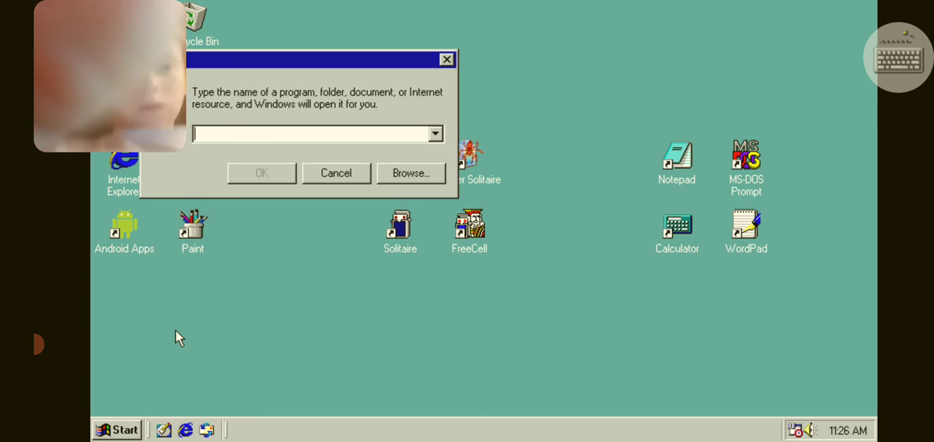